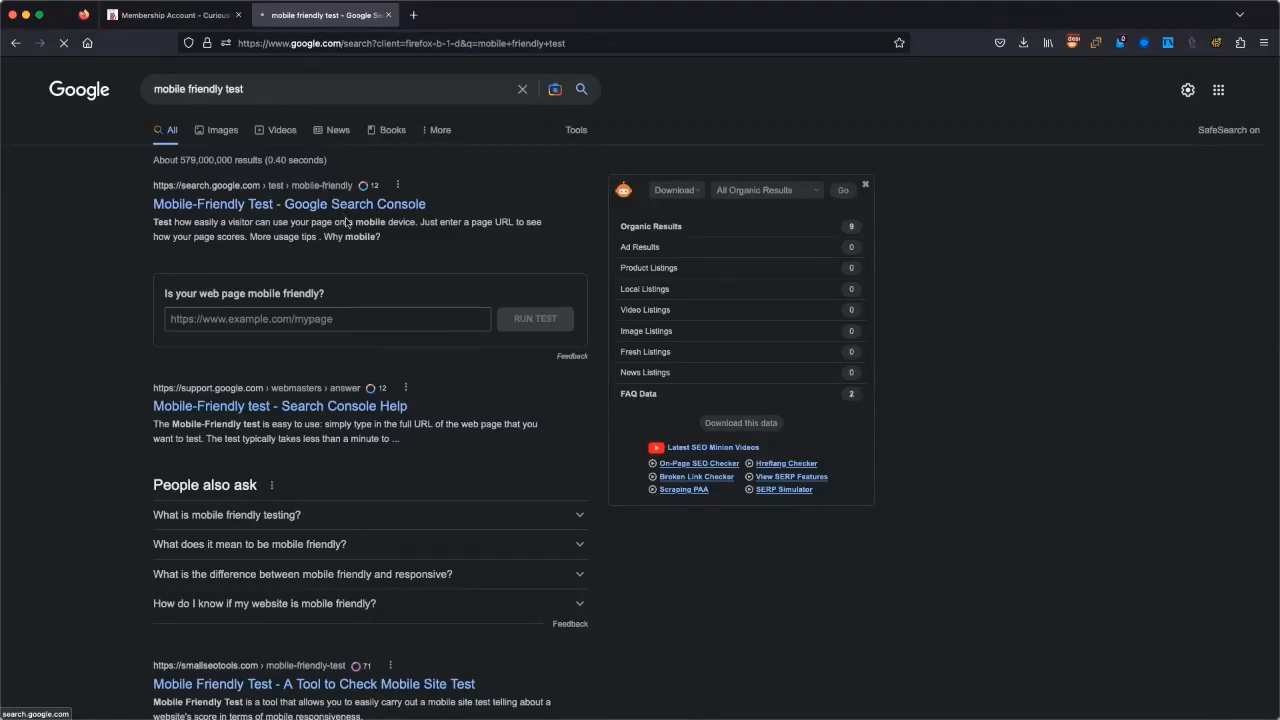
- Launch the Mobile-Friendly Test tool and copy the Curious Ants Office Hours link address
left_click(288, 204)
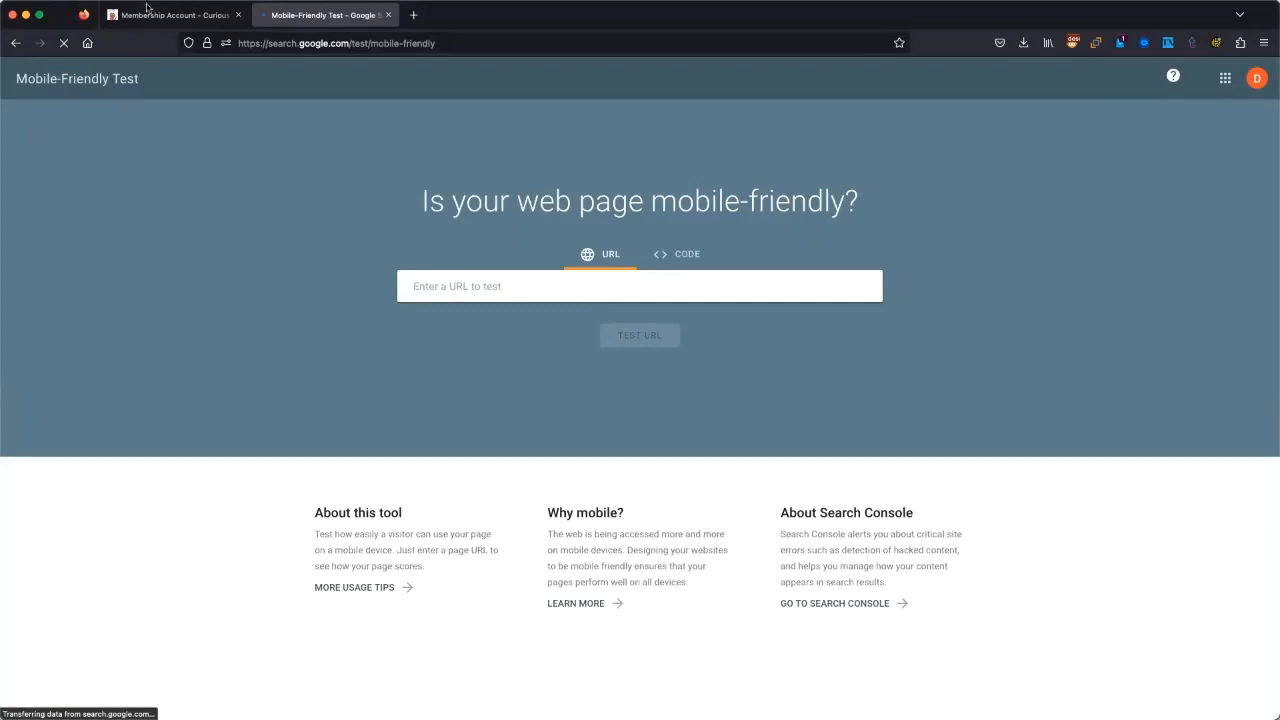
left_click(170, 14)
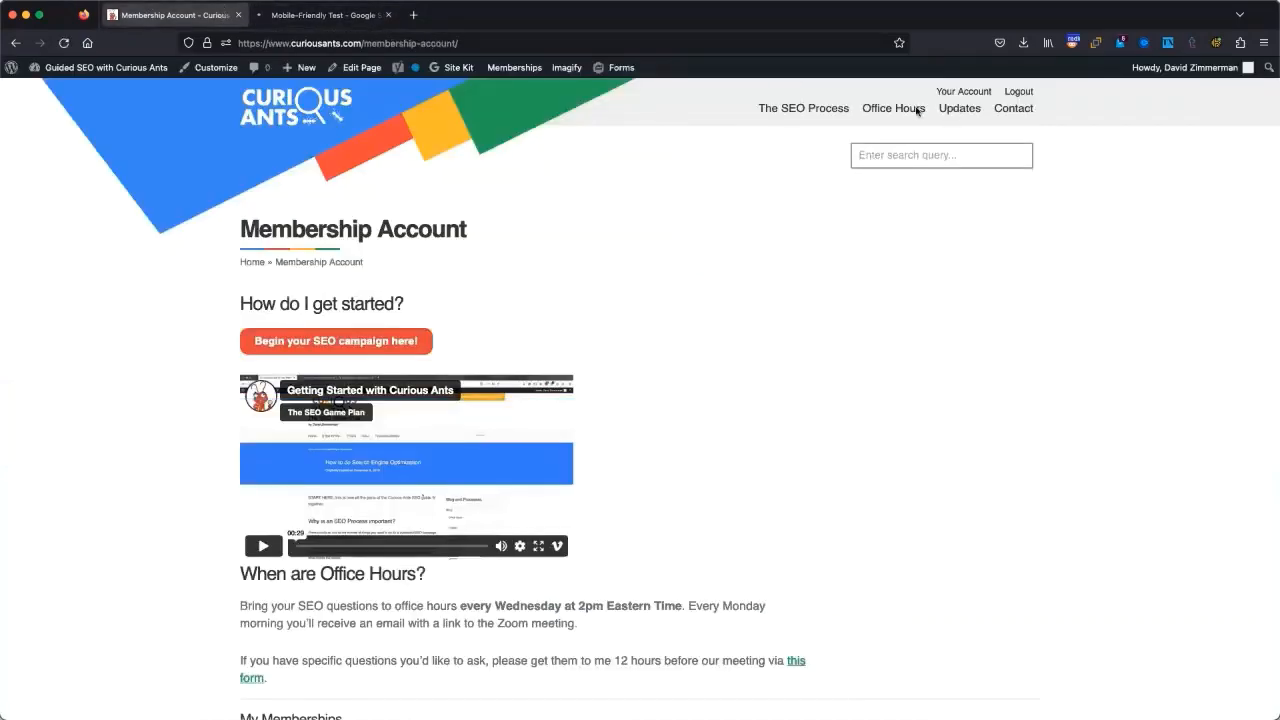
right_click(892, 108)
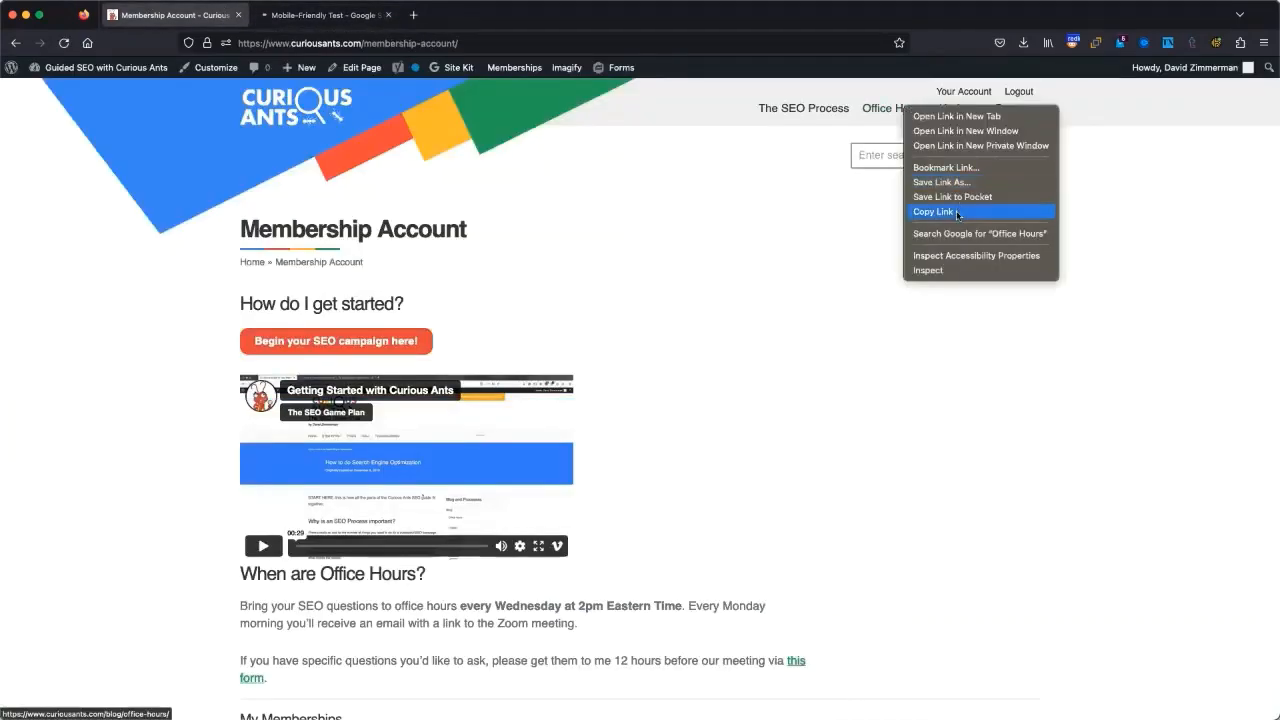
left_click(324, 14)
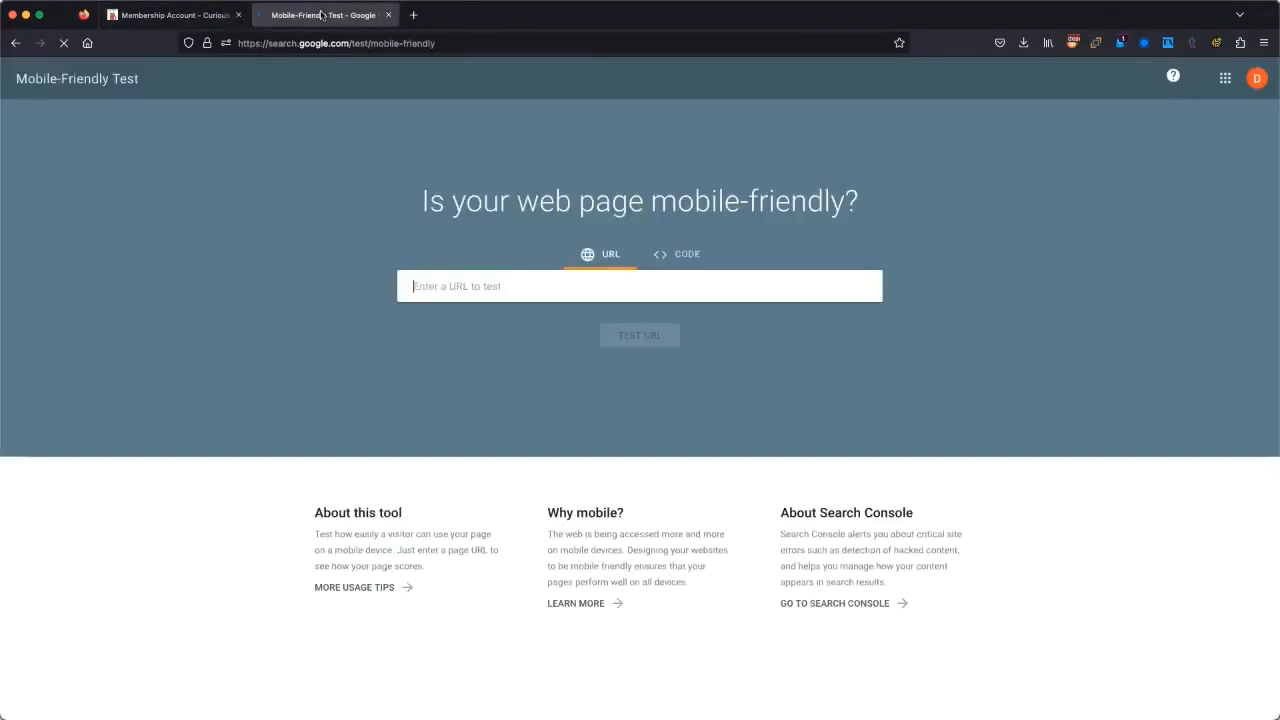
type("https://www.curiousants.com/blog/office-hours/")
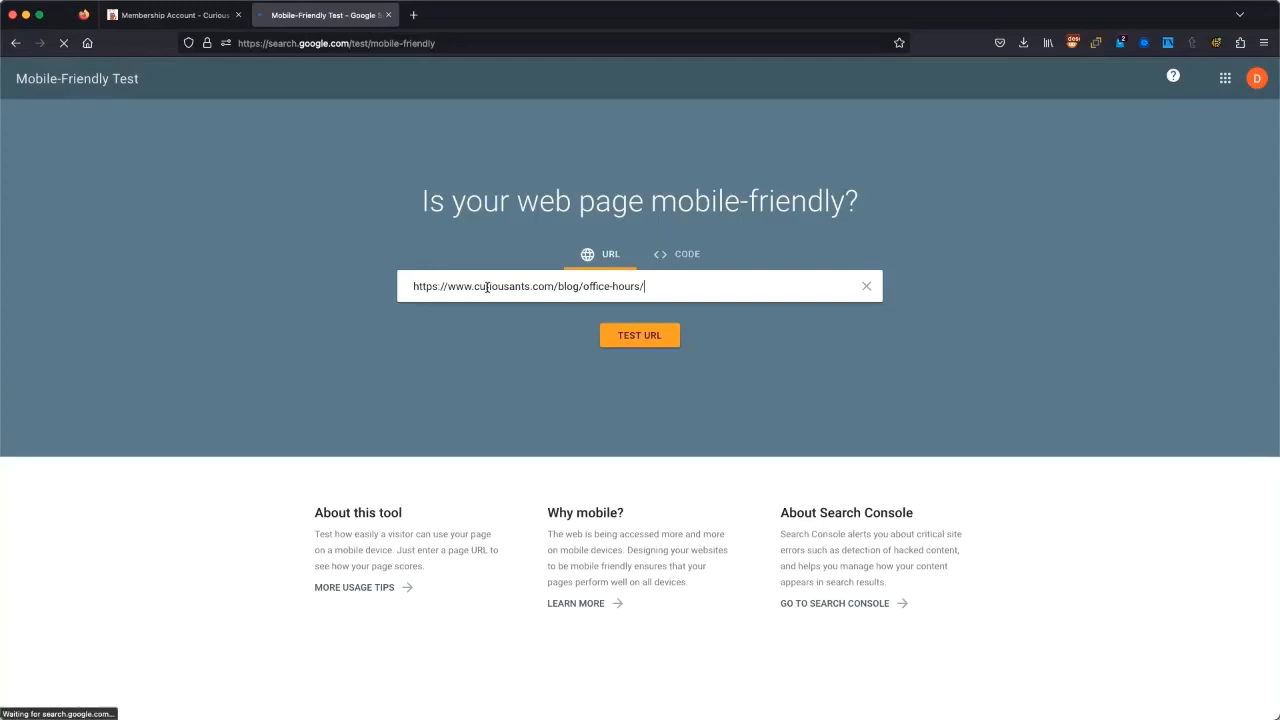
left_click(640, 336)
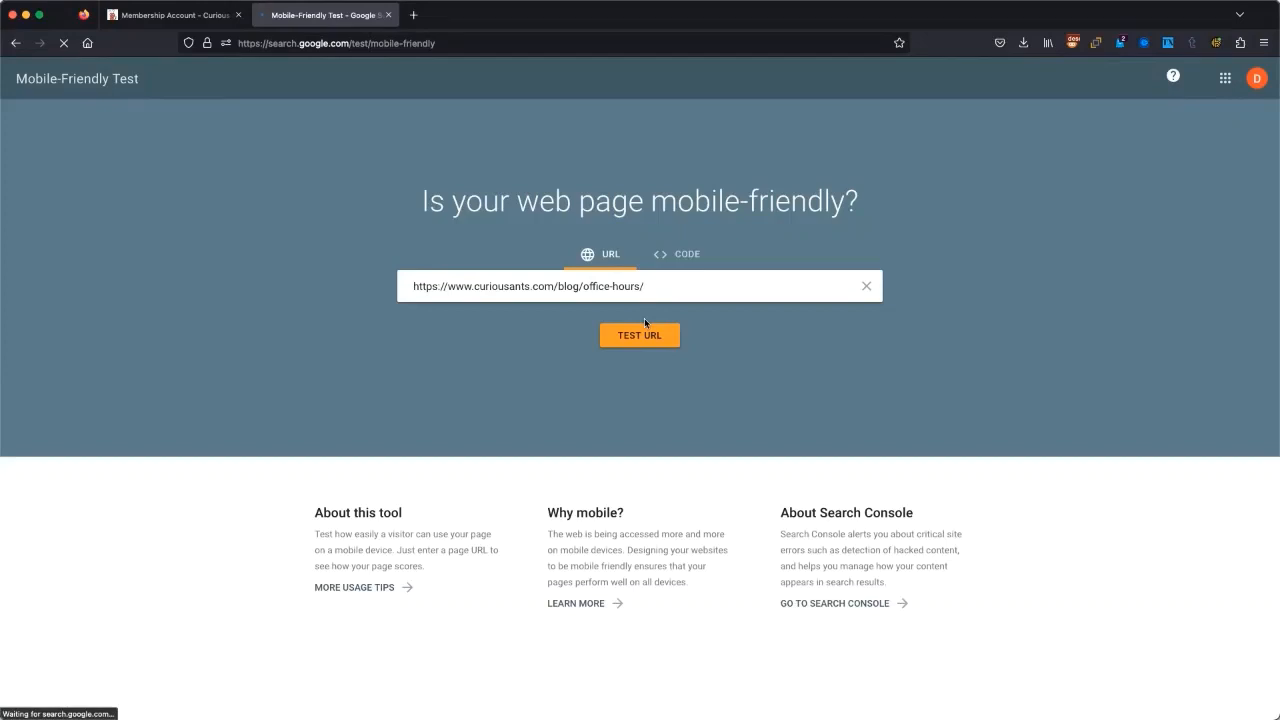
left_click(640, 336)
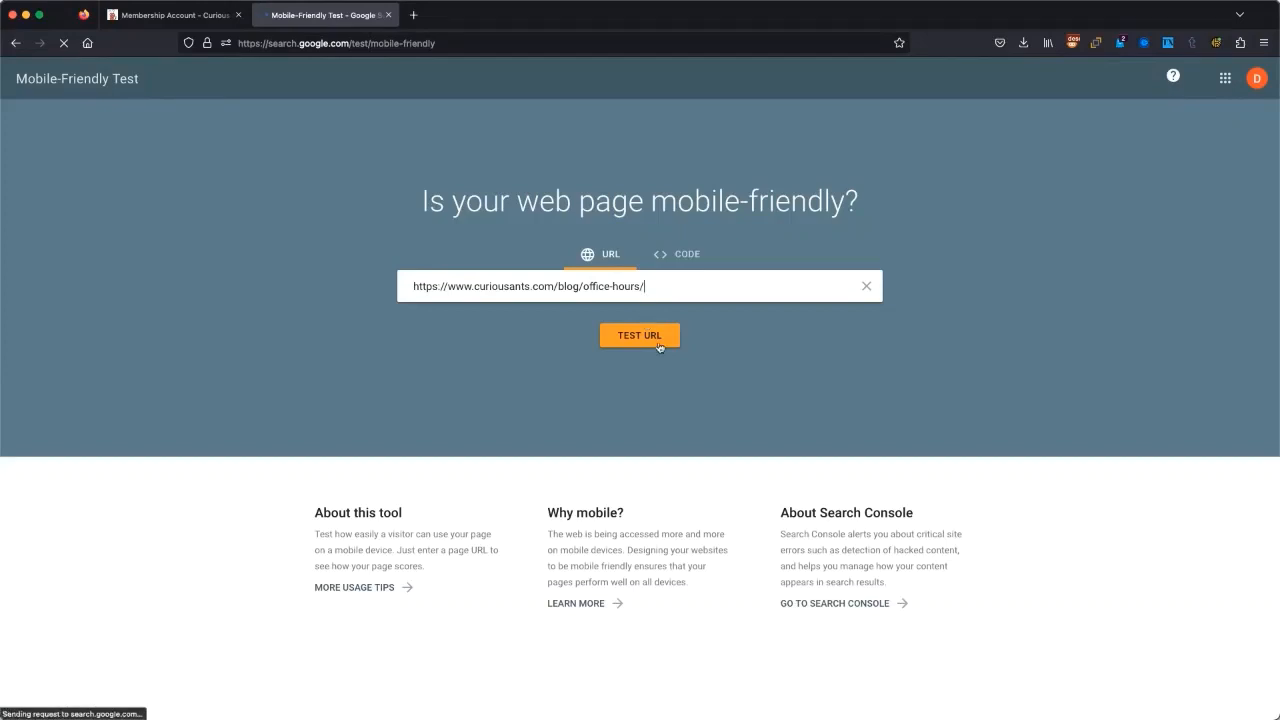
left_click(640, 336)
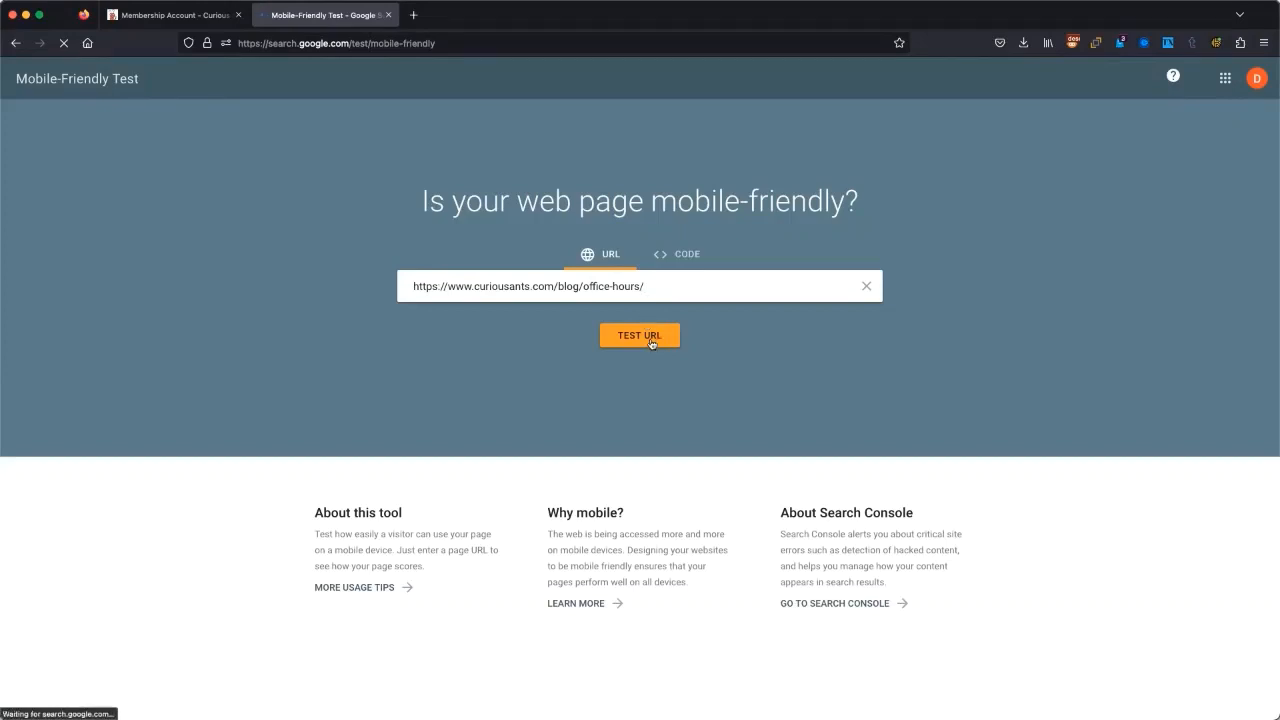
left_click(640, 336)
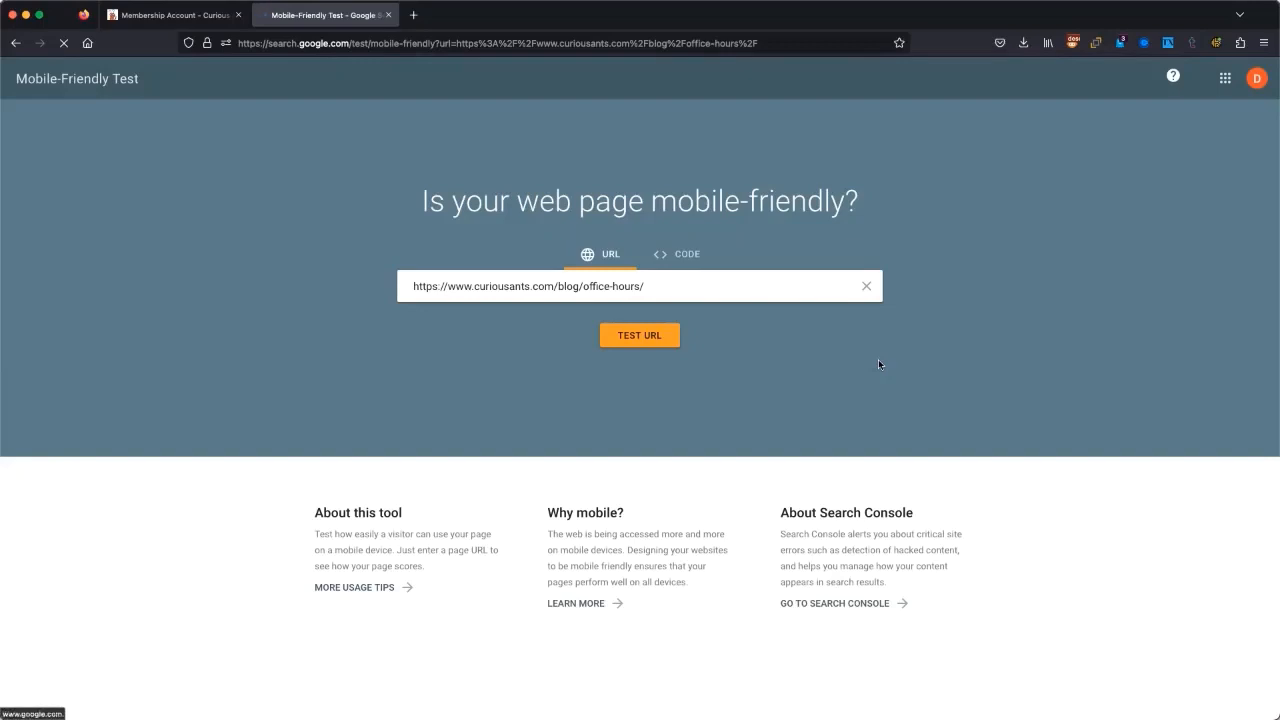
left_click(640, 336)
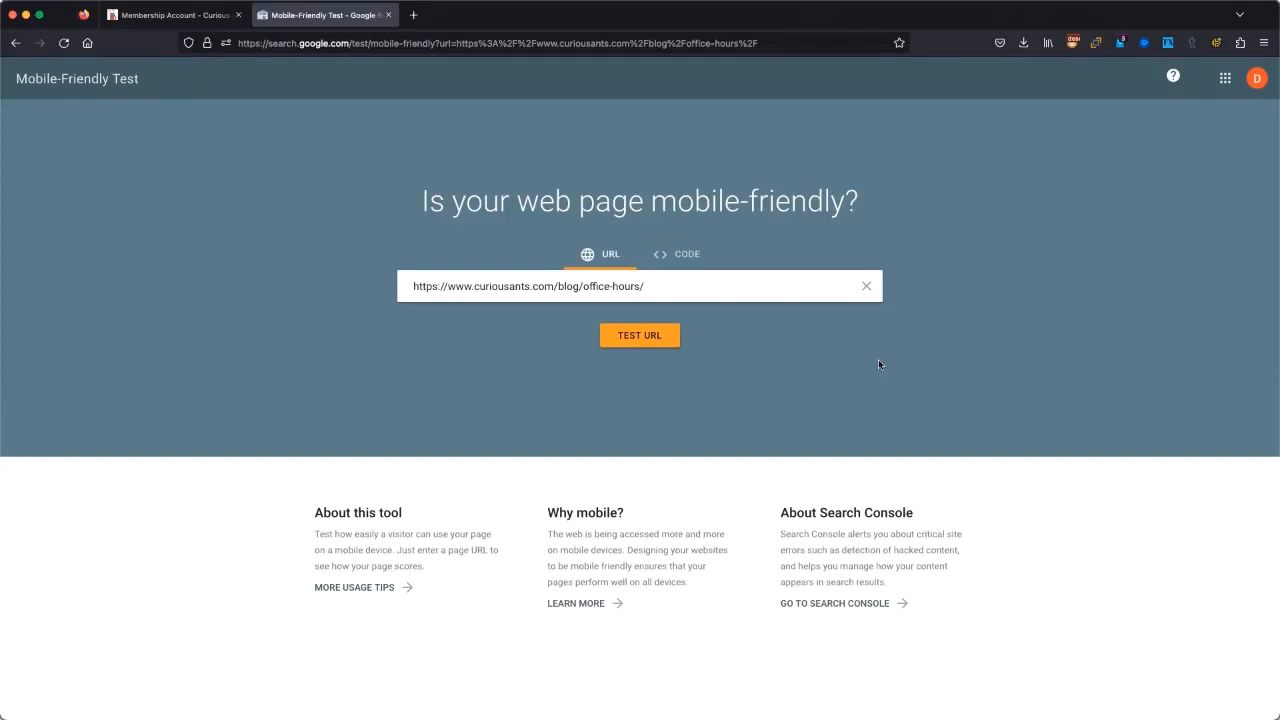
left_click(640, 336)
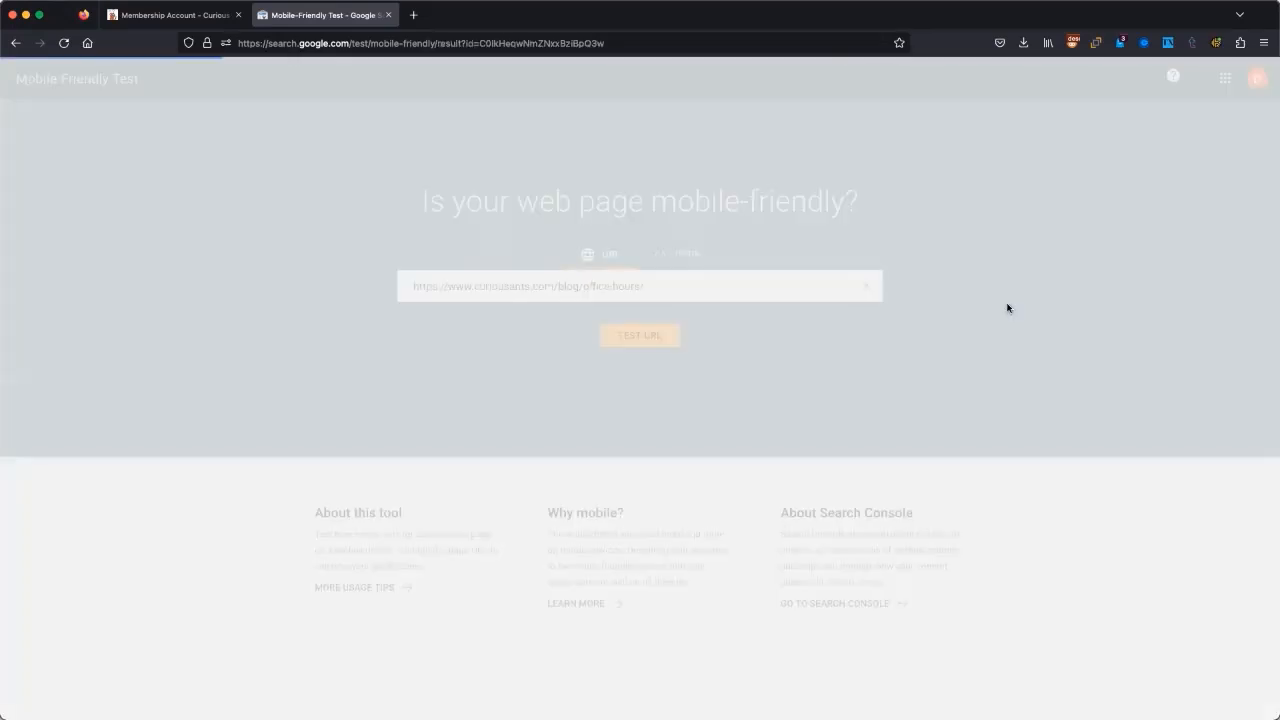
- View the test results reporting 'Page is usable on mobile' for the Office Hours page
left_click(640, 336)
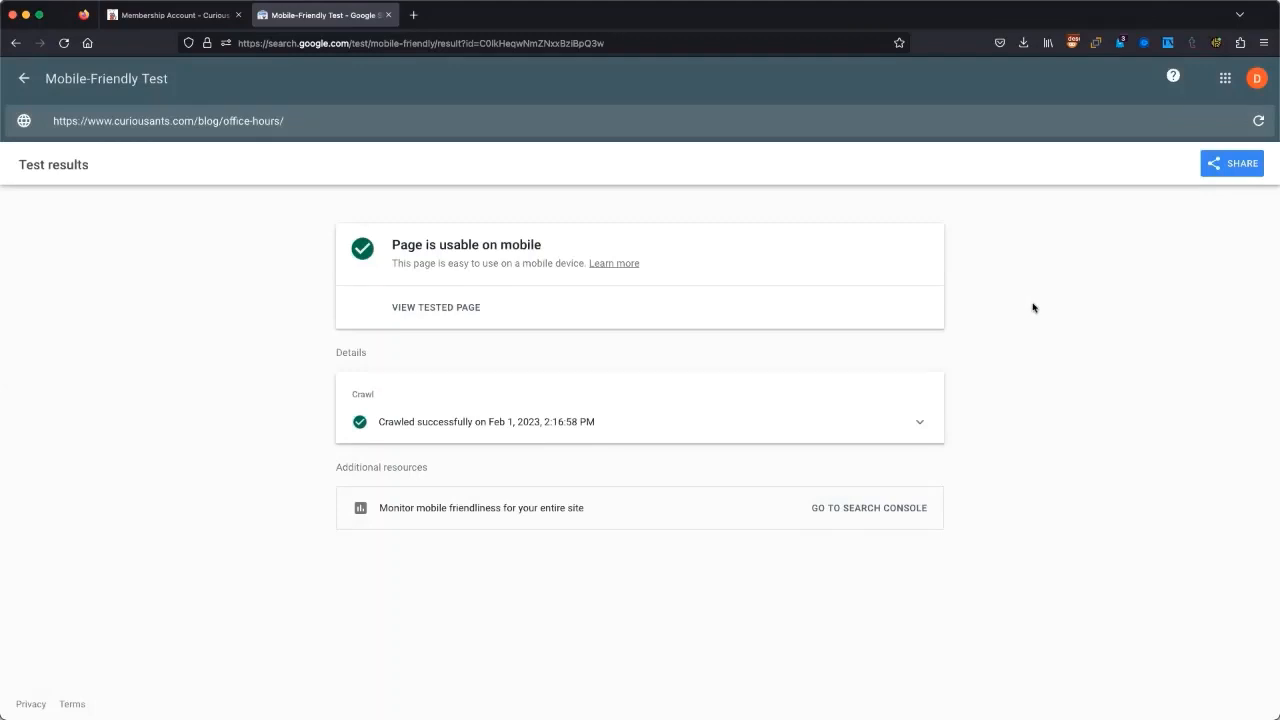
mouse_move(884, 528)
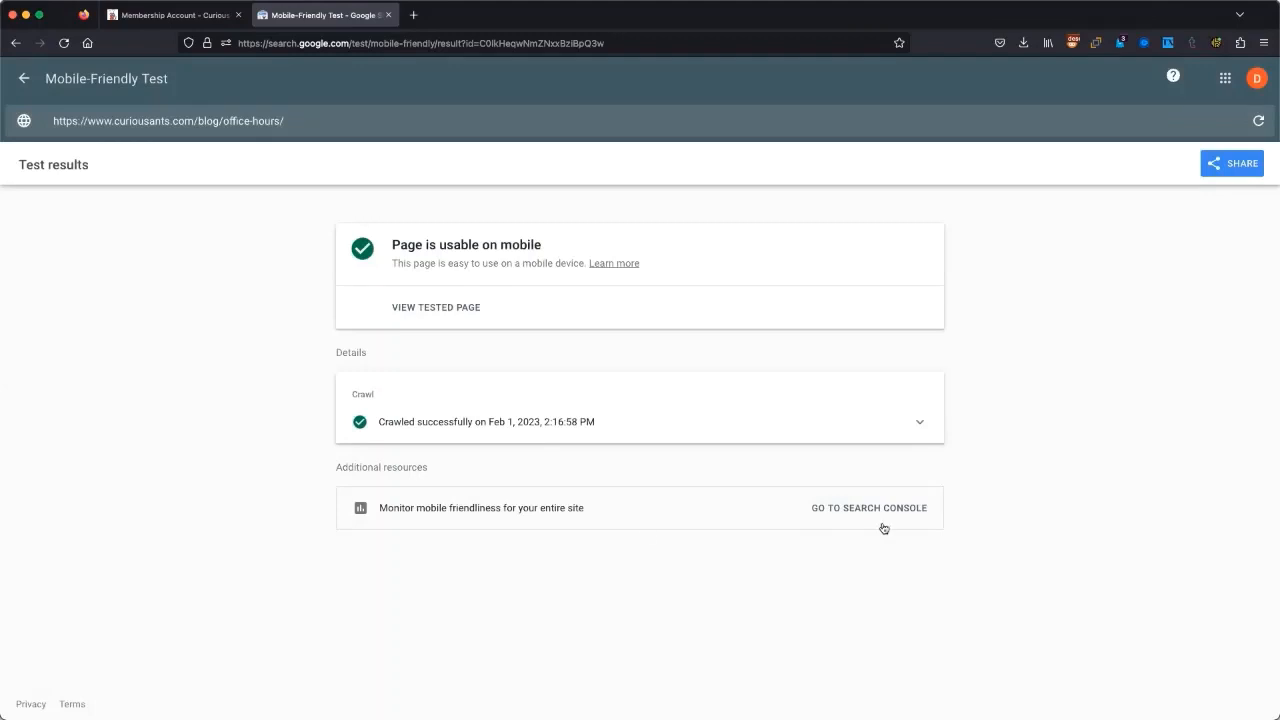
mouse_move(560, 306)
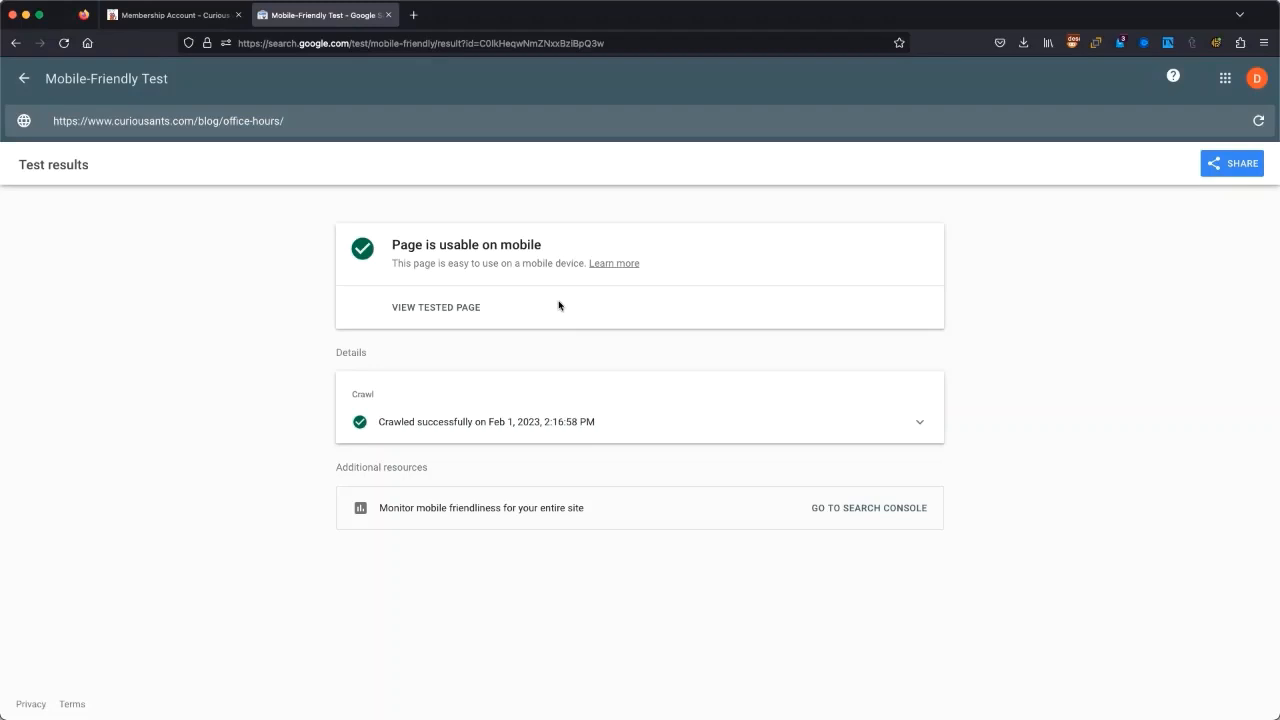
mouse_move(1152, 340)
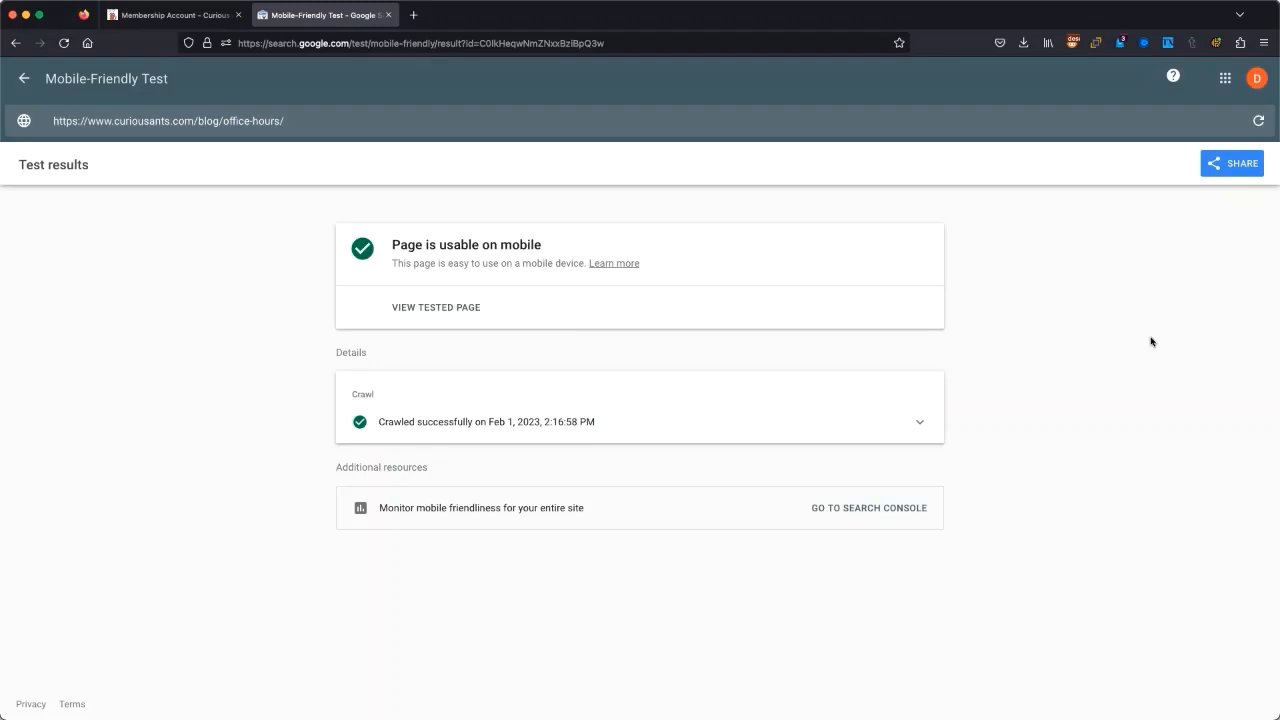
mouse_move(1114, 356)
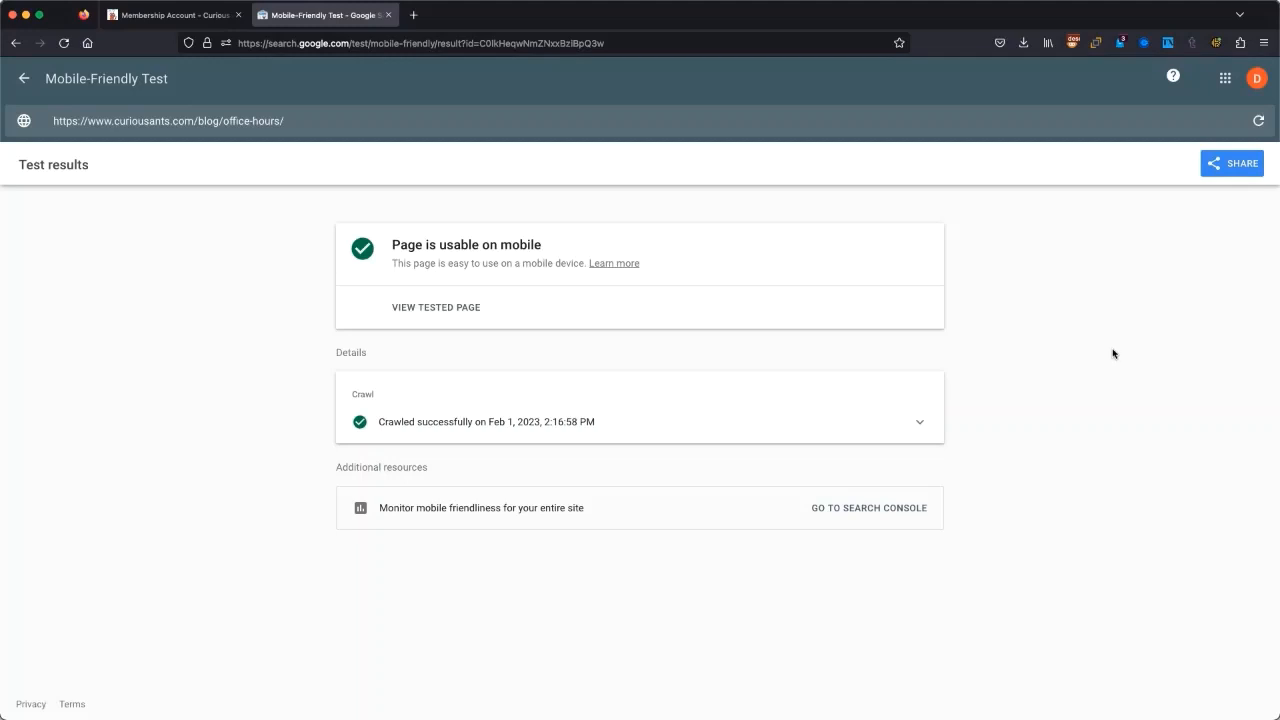
mouse_move(980, 184)
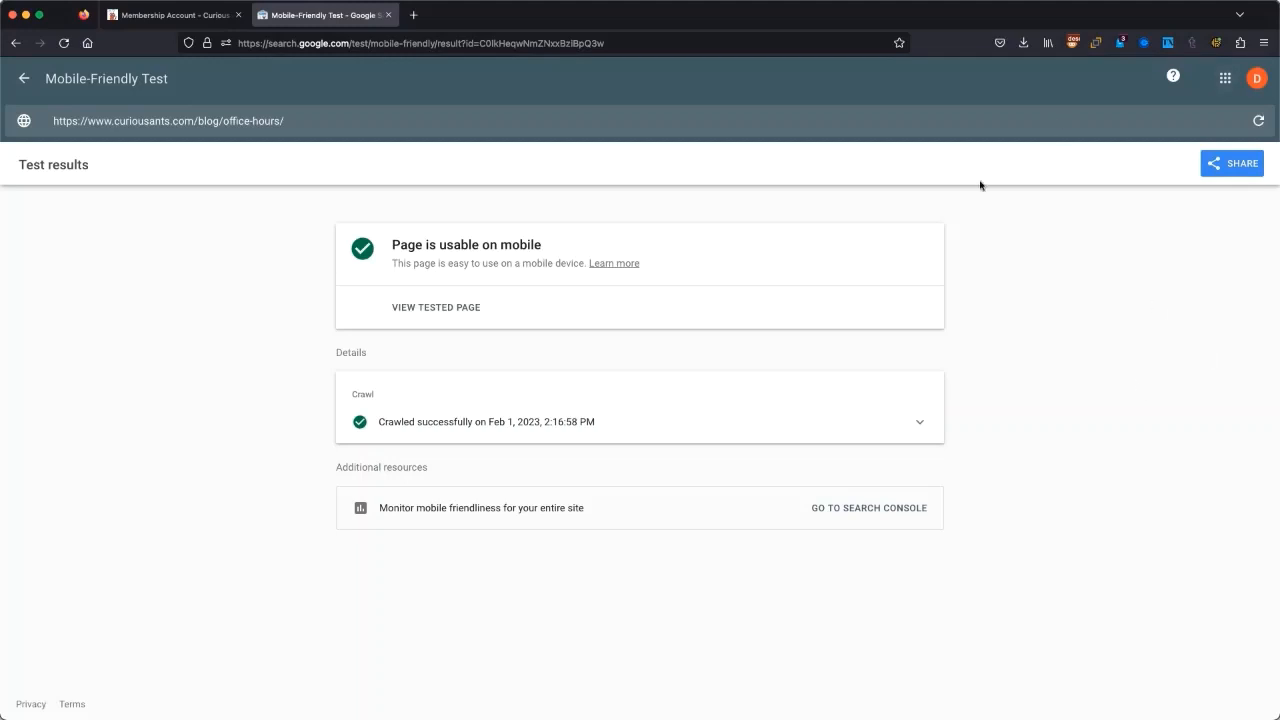
mouse_move(1158, 180)
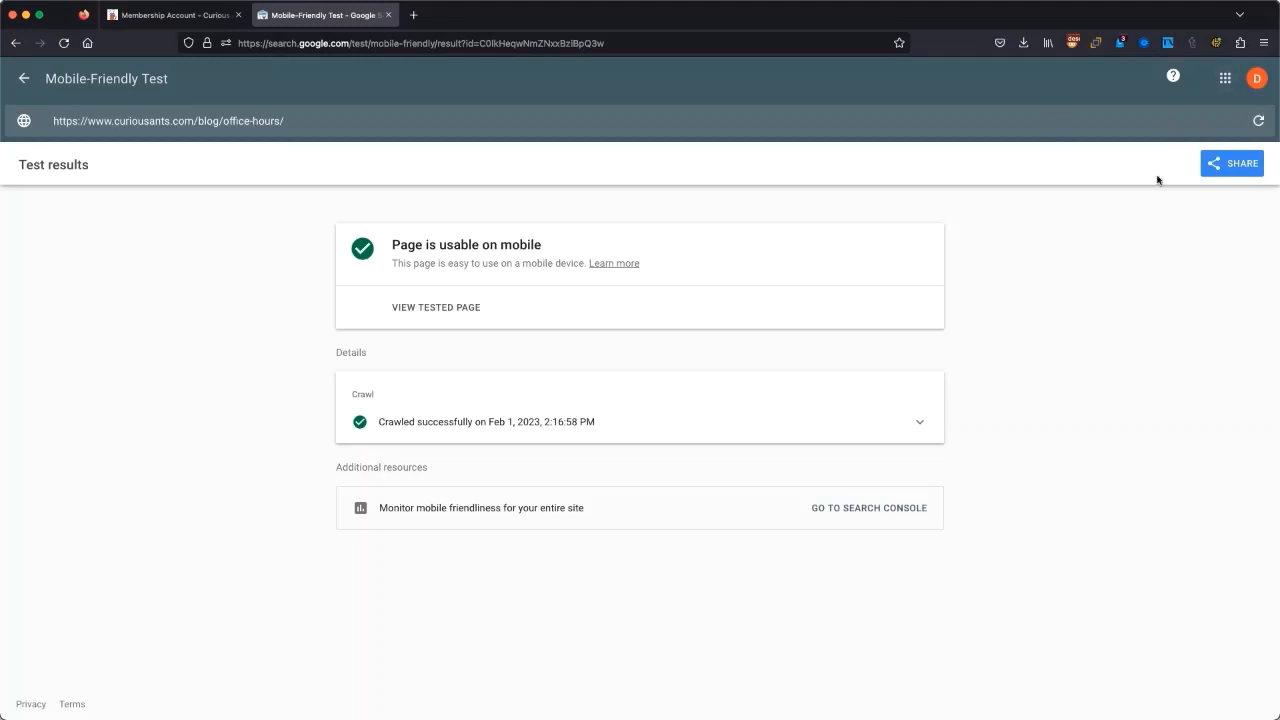